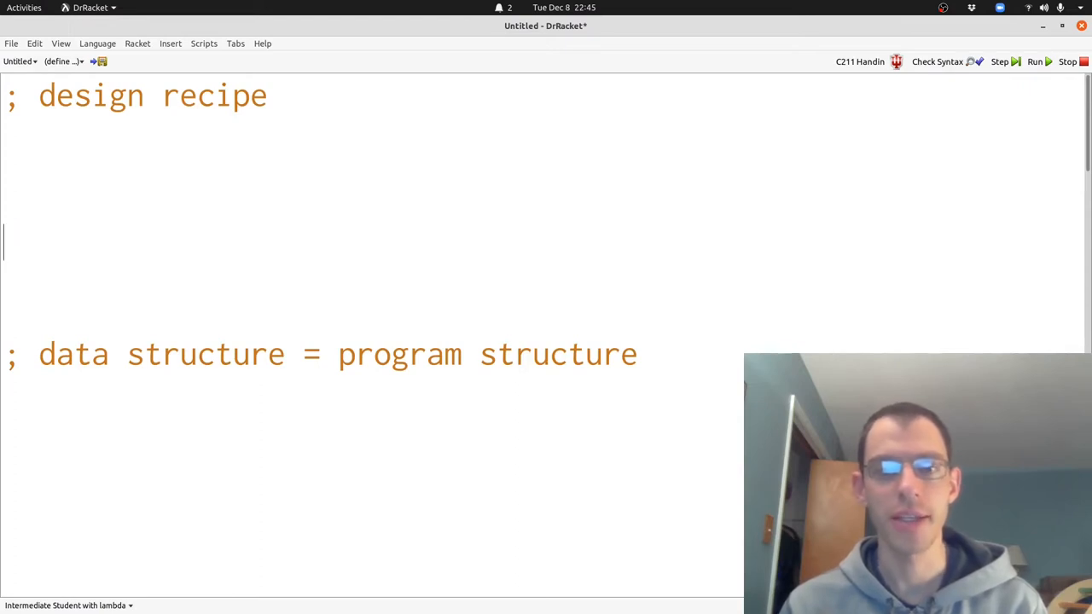
{"action": "scroll", "scroll_direction": "down", "scroll_amount": 3}
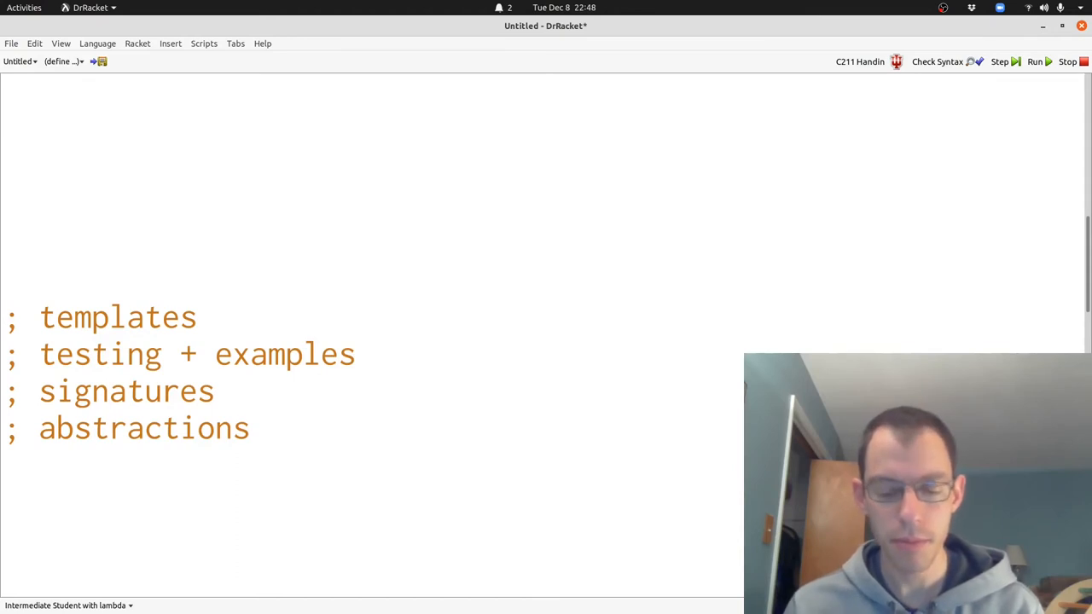
{"action": "scroll", "scroll_direction": "up", "scroll_amount": 3}
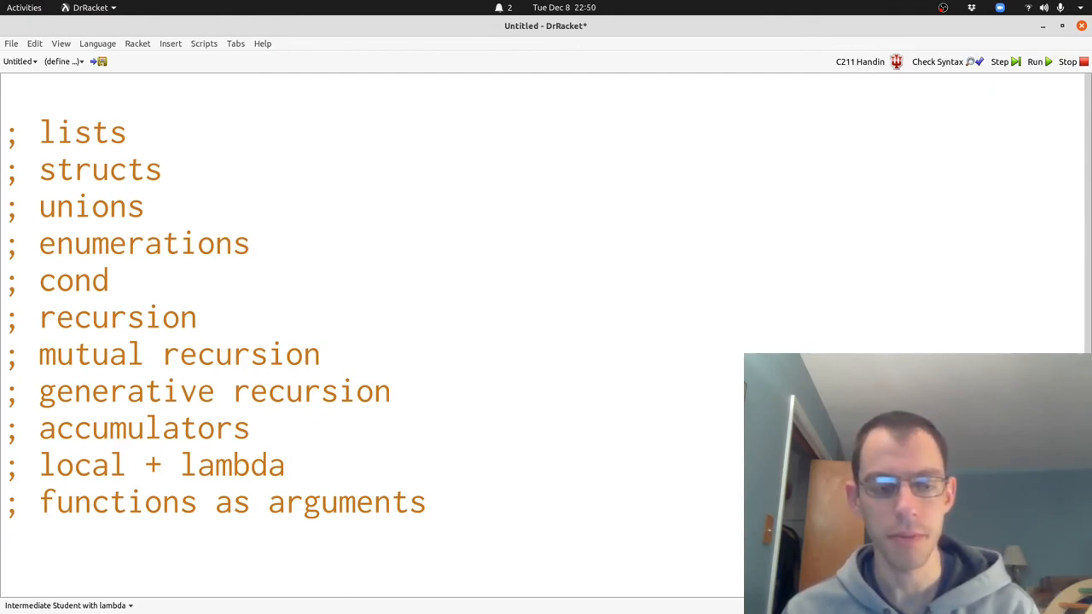
{"action": "scroll", "scroll_direction": "down", "scroll_amount": 3}
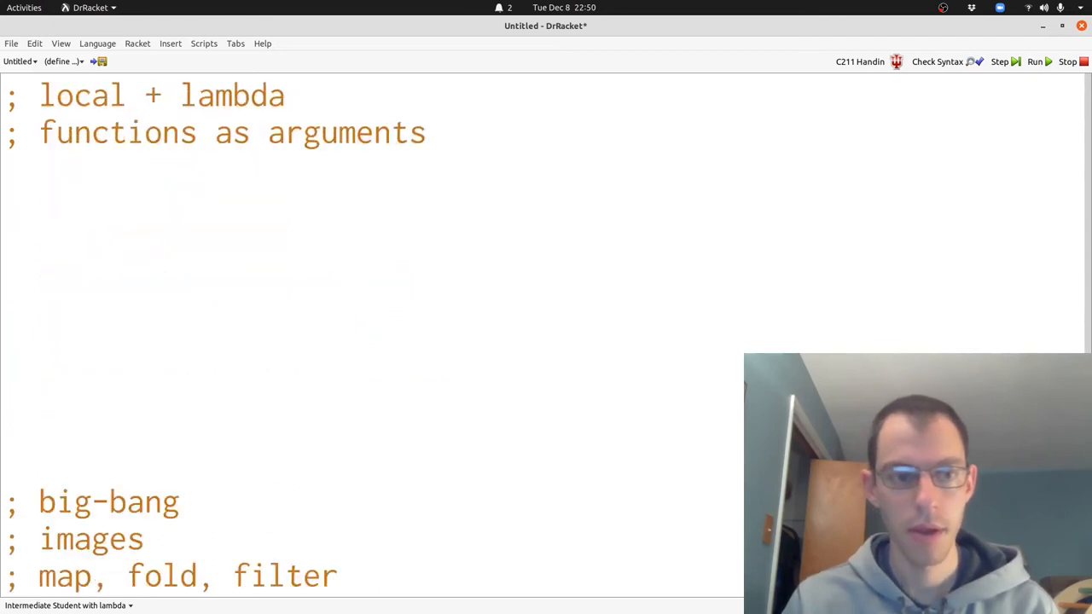
{"action": "scroll", "scroll_direction": "down", "scroll_amount": 3}
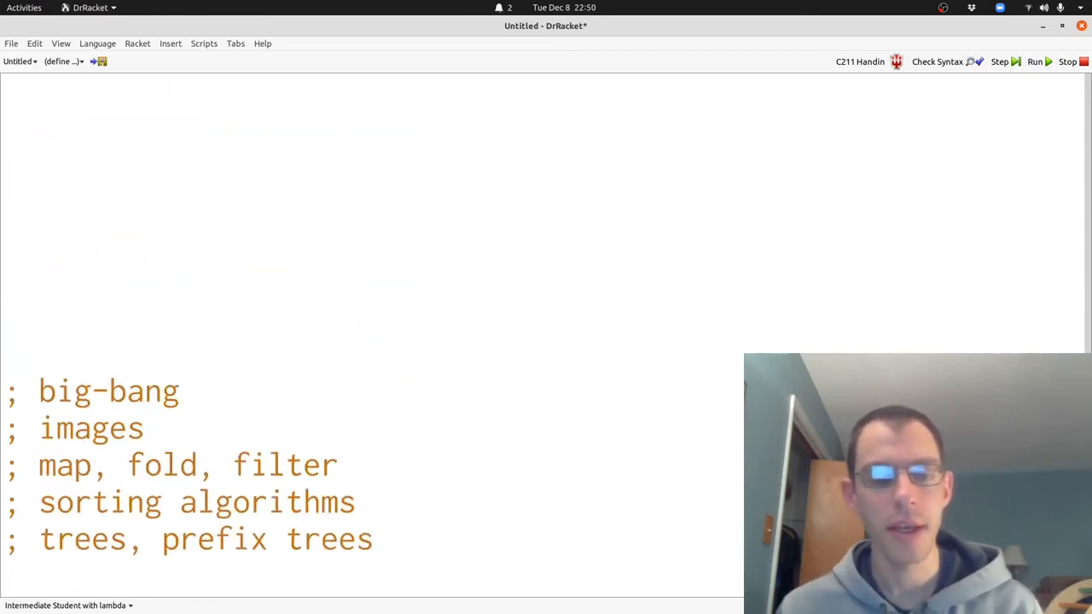